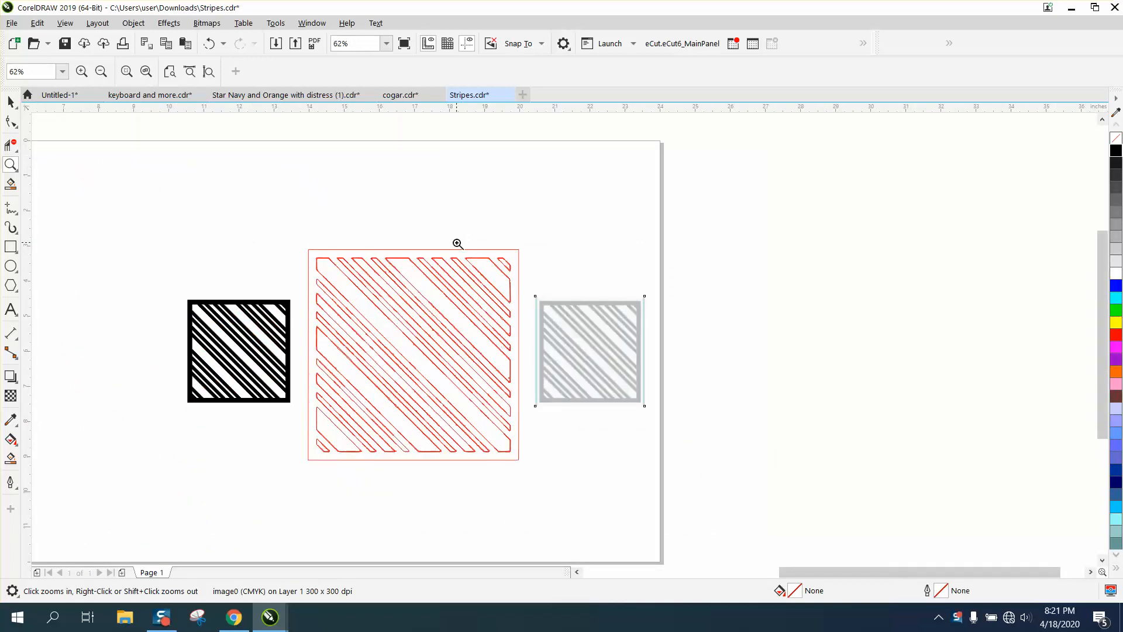
Move the red traced outline off to the right and the black striped bitmap off its faded grey copy
{"action": "left_click", "coordinate": [457, 243]}
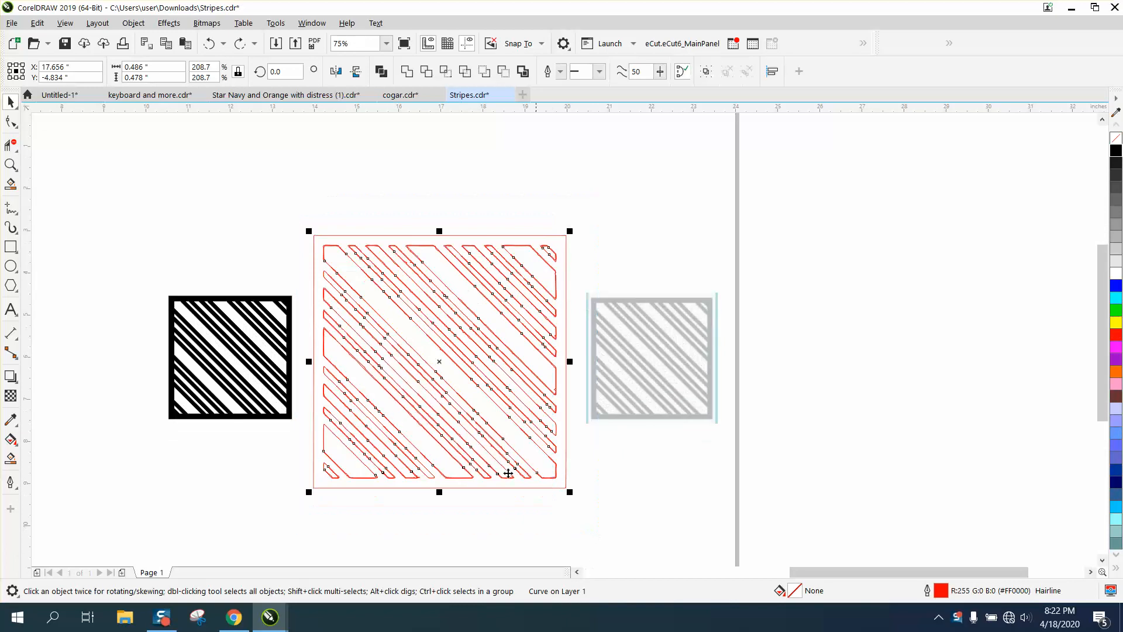
{"action": "left_click_drag", "start_coordinate": [439, 360], "coordinate": [960, 332]}
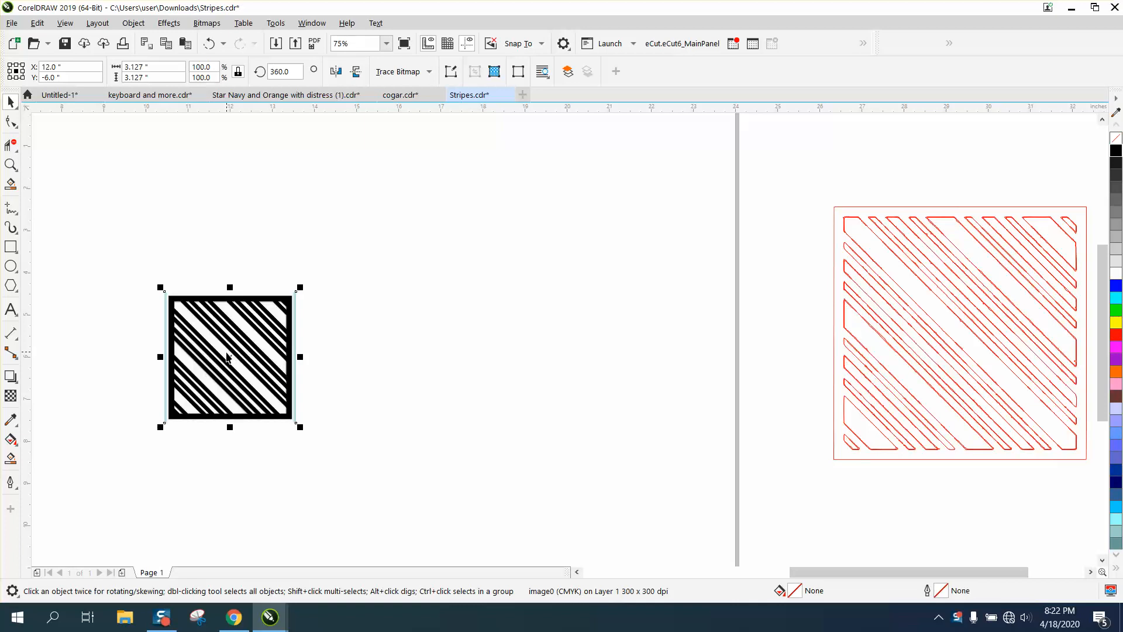
{"action": "left_click_drag", "start_coordinate": [229, 358], "coordinate": [494, 361]}
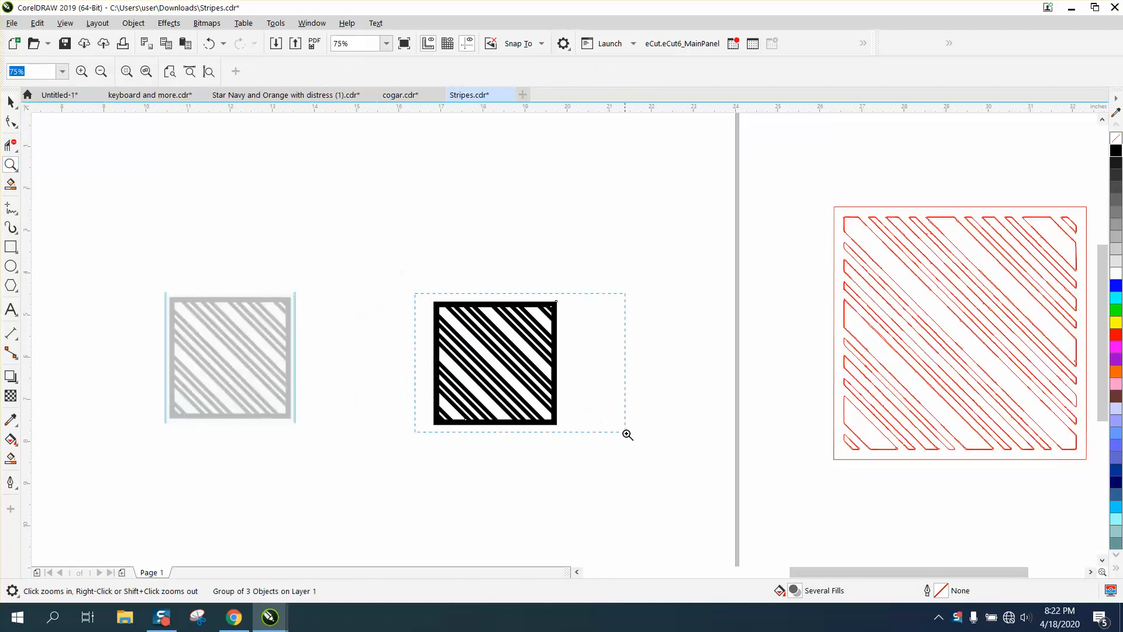
{"action": "left_click", "coordinate": [627, 434]}
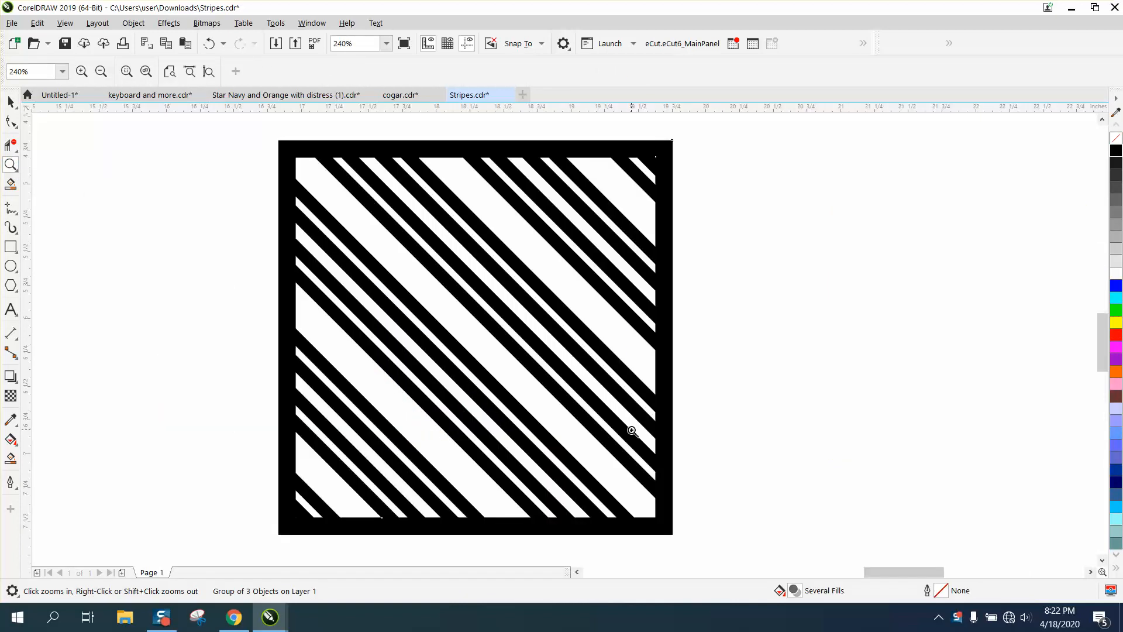
{"action": "mouse_move", "coordinate": [622, 426]}
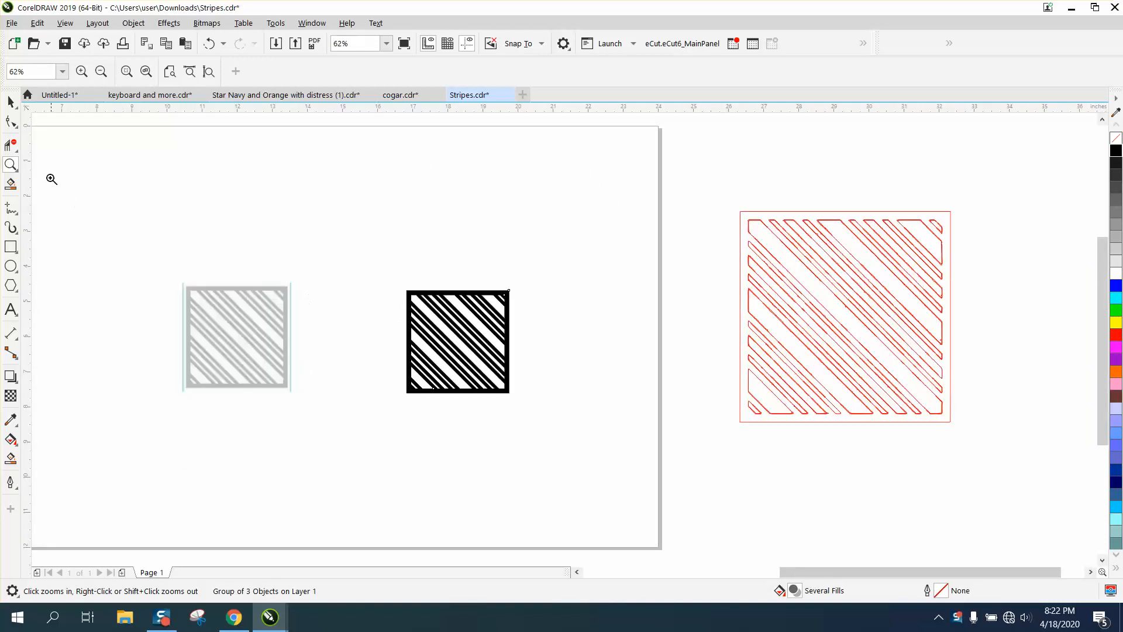
{"action": "left_click", "coordinate": [237, 336]}
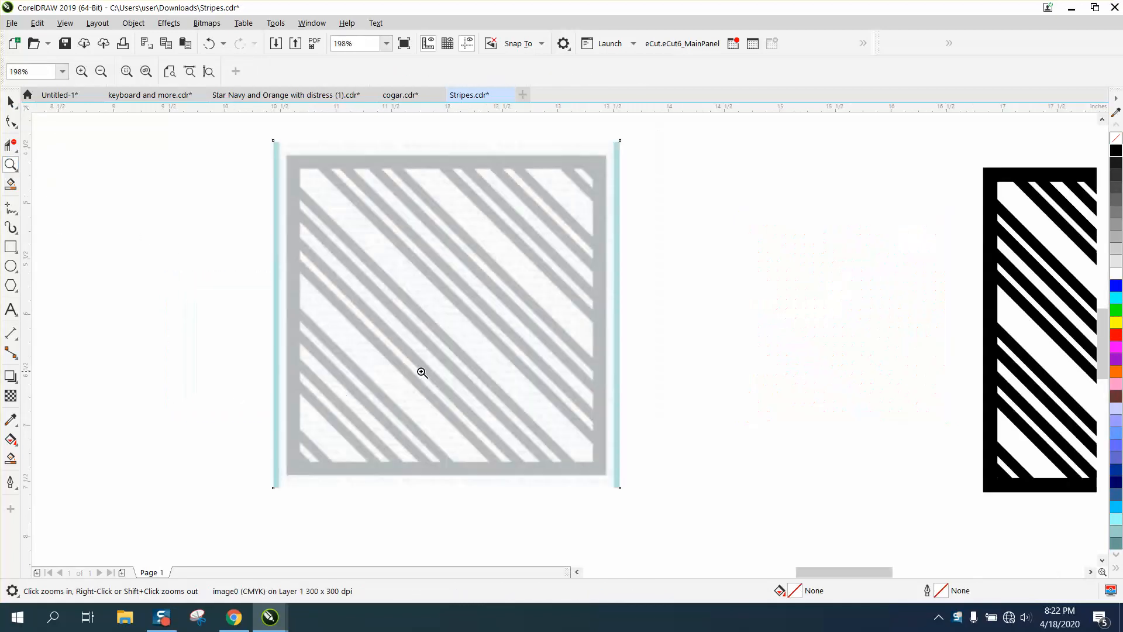
{"action": "mouse_move", "coordinate": [331, 179]}
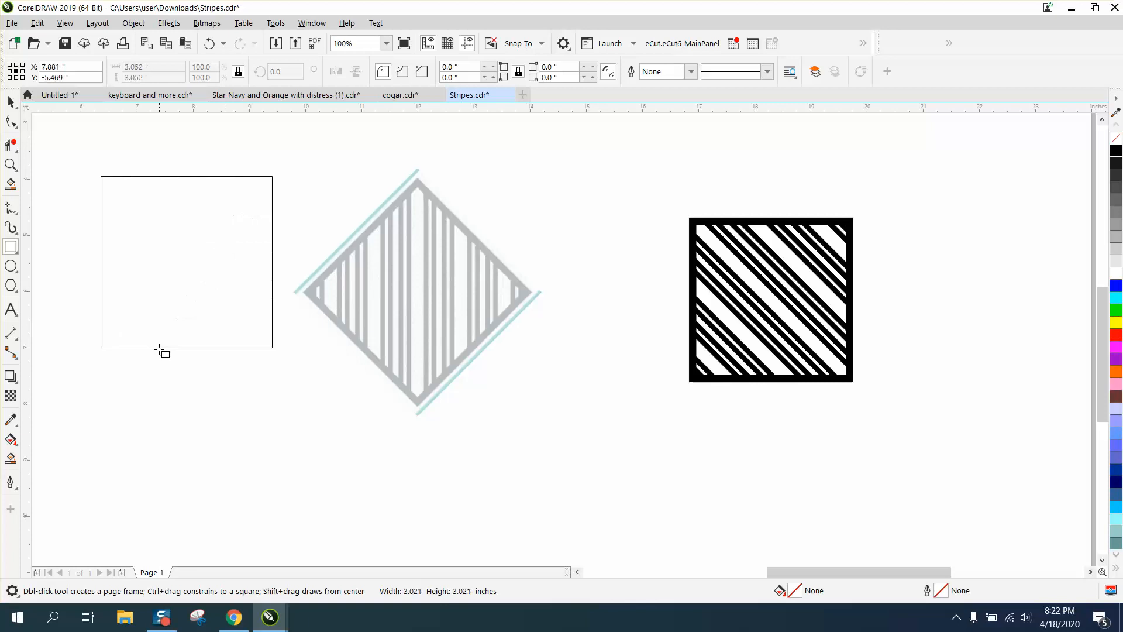
Draw a square rotated 315° and scale it to frame the grey diamond's outer edge
{"action": "left_click", "coordinate": [175, 273]}
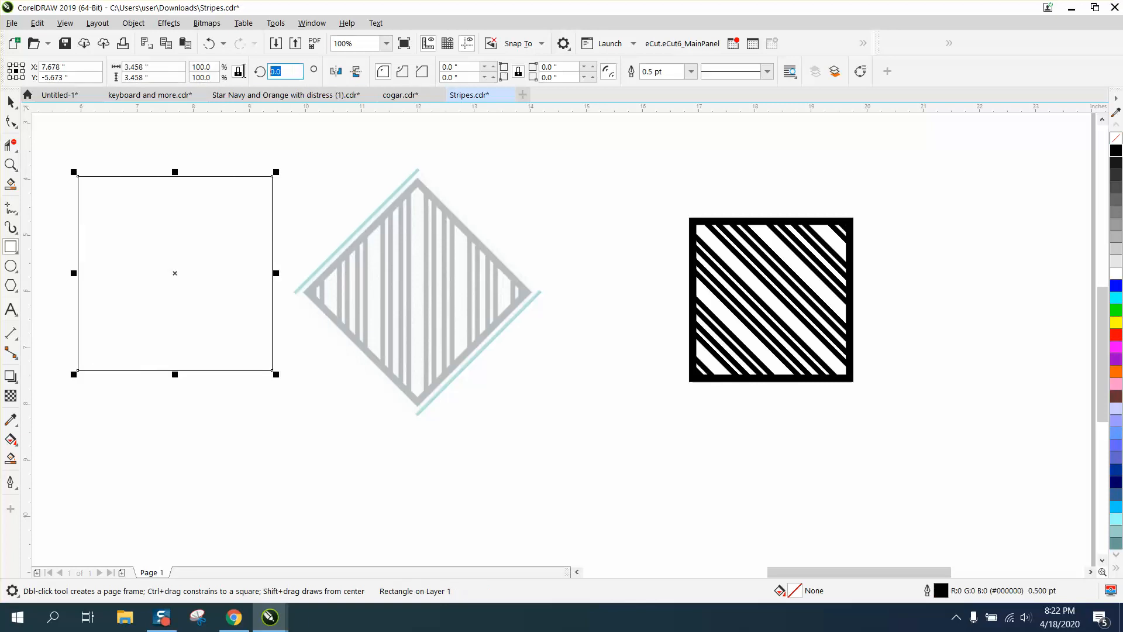
{"action": "mouse_move", "coordinate": [238, 71]}
{"action": "type", "text": "315"}
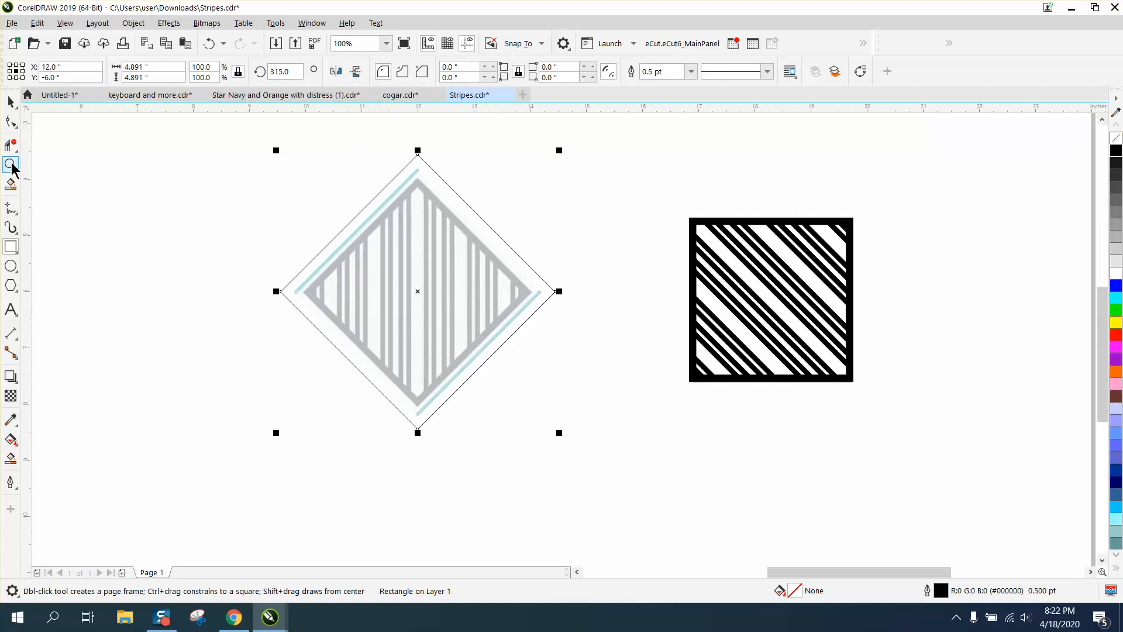
{"action": "left_click", "coordinate": [10, 165]}
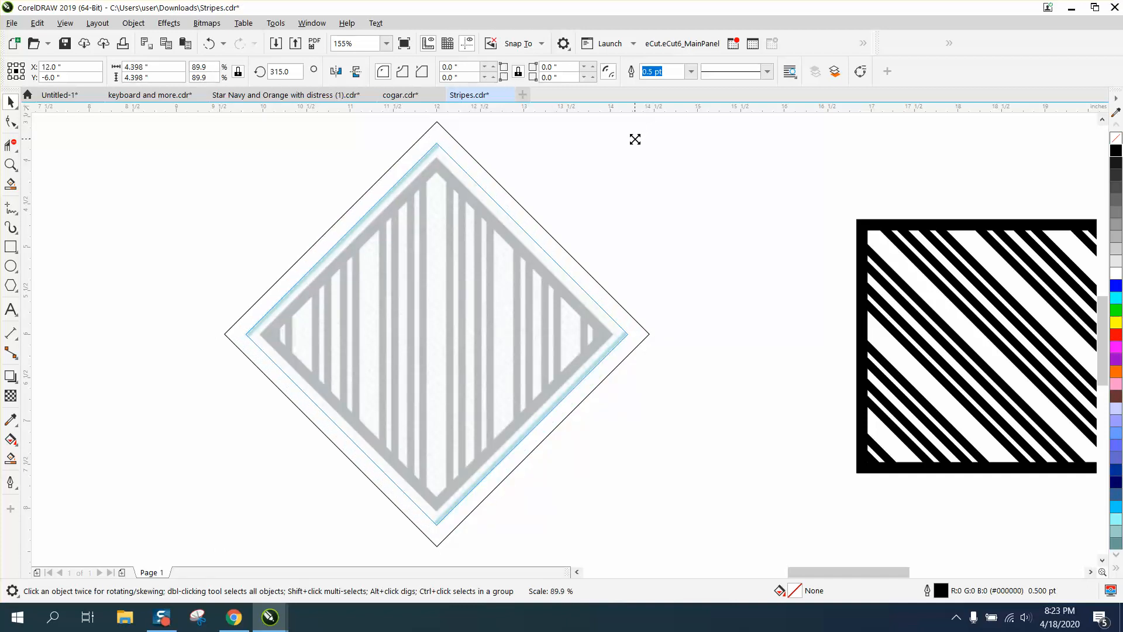
{"action": "left_click", "coordinate": [436, 335]}
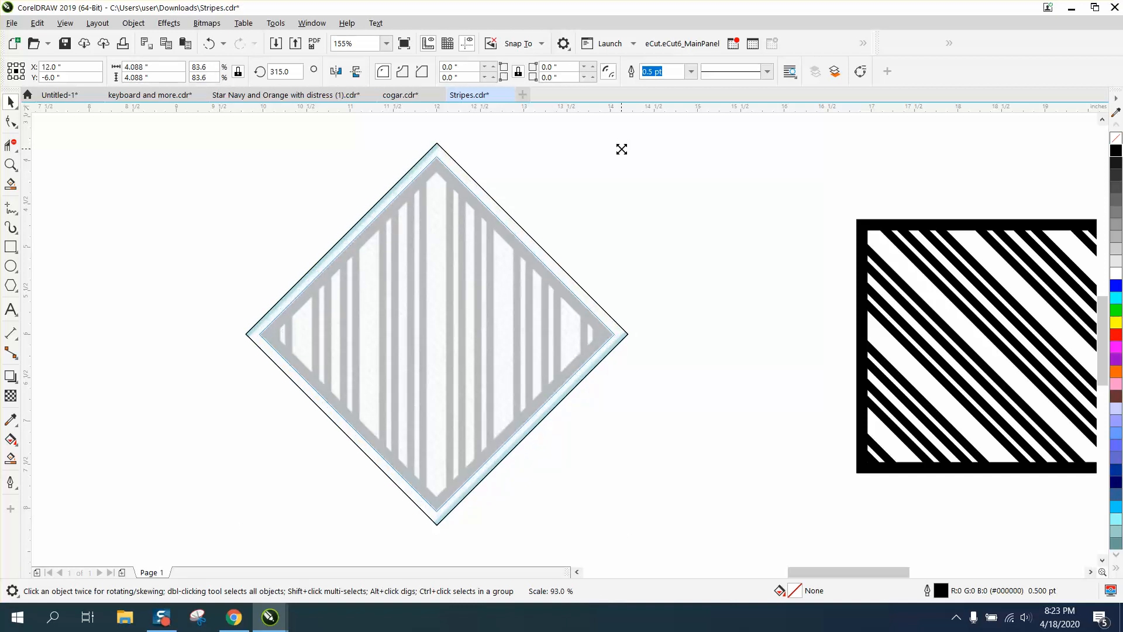
{"action": "left_click", "coordinate": [435, 333]}
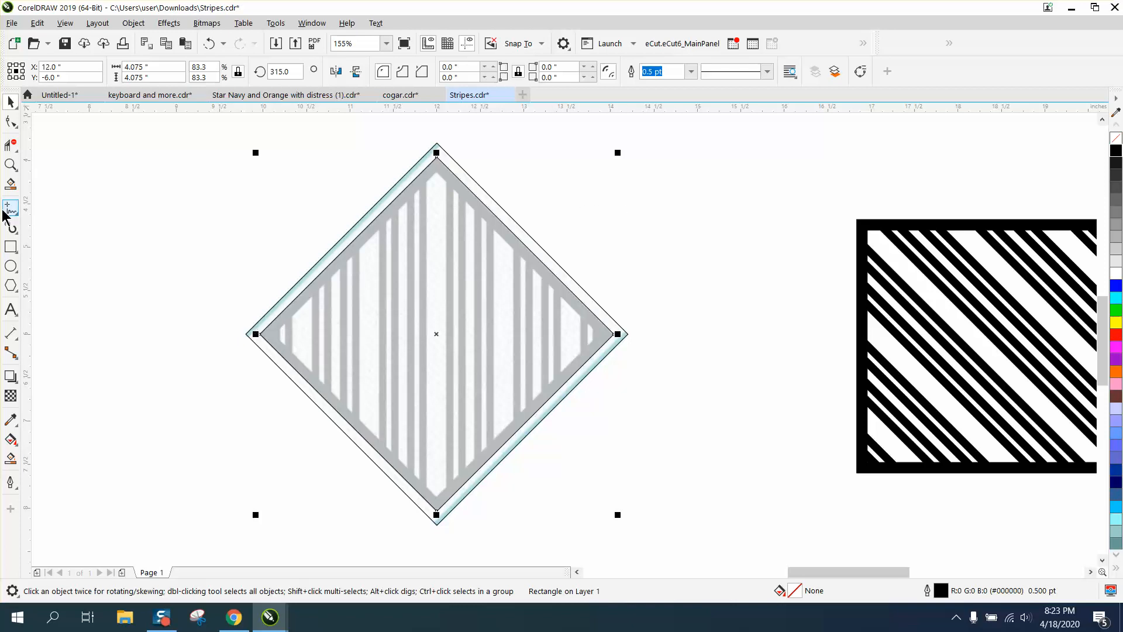
{"action": "left_click", "coordinate": [9, 165]}
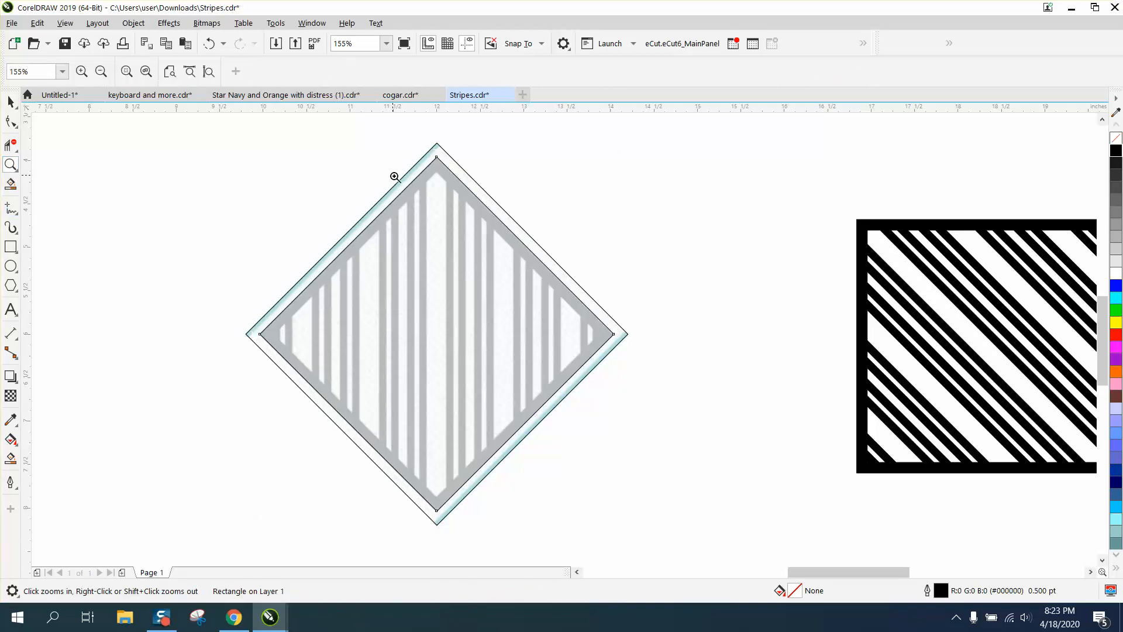
{"action": "mouse_move", "coordinate": [455, 220]}
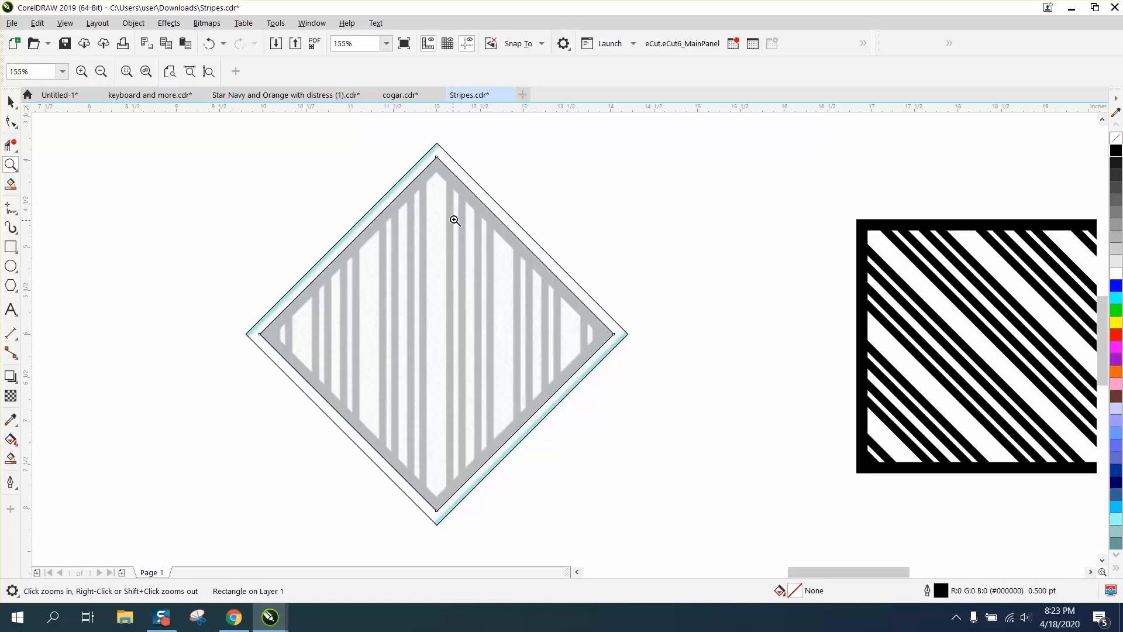
{"action": "mouse_move", "coordinate": [472, 227]}
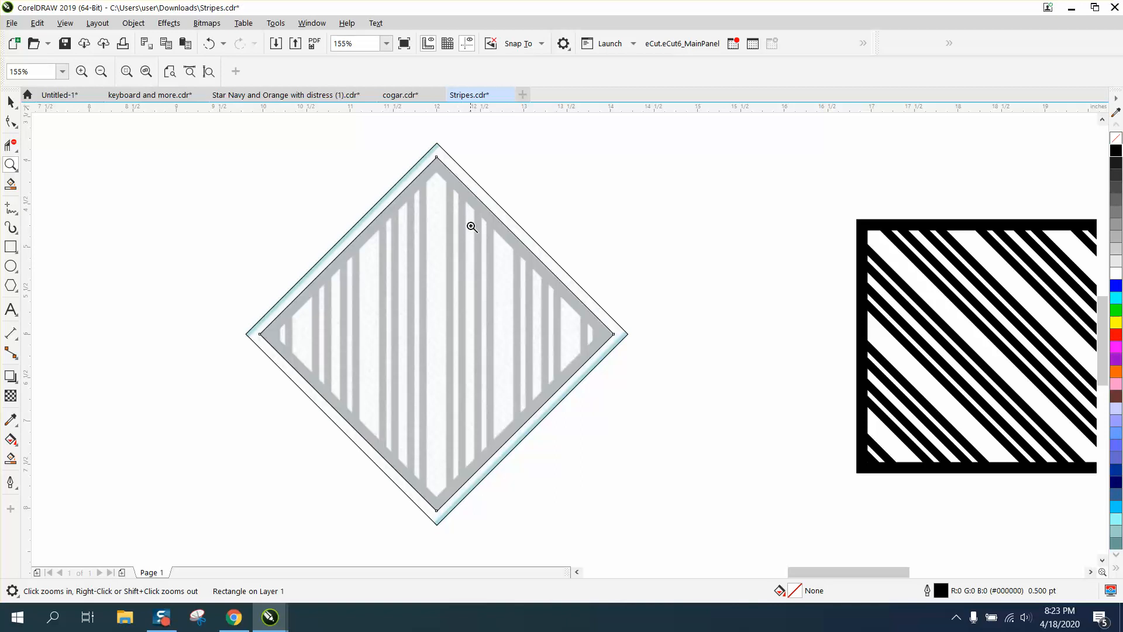
{"action": "mouse_move", "coordinate": [275, 159]}
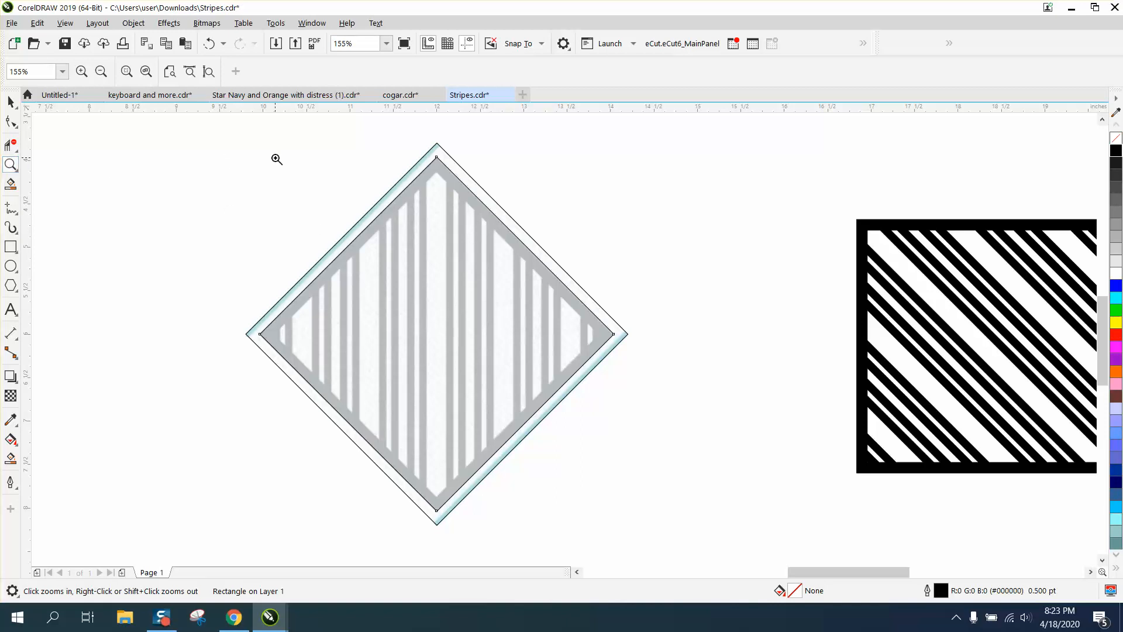
Draw a narrow tall rectangle over the central grey stripe, setting its size to 125 in the property bar
{"action": "left_click", "coordinate": [276, 159]}
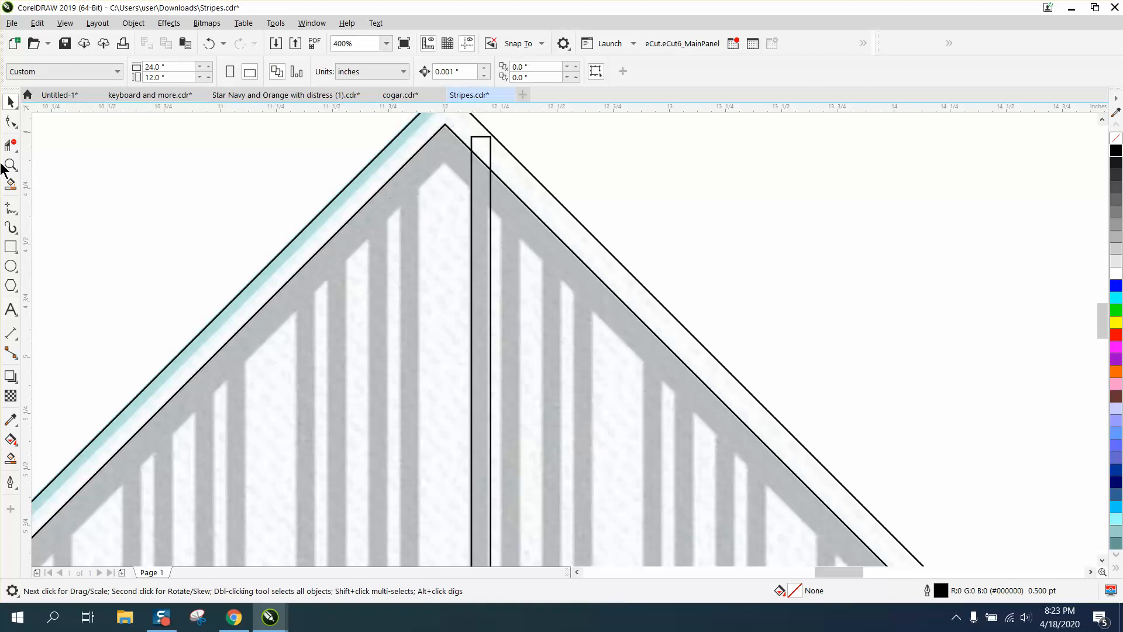
{"action": "left_click", "coordinate": [10, 165]}
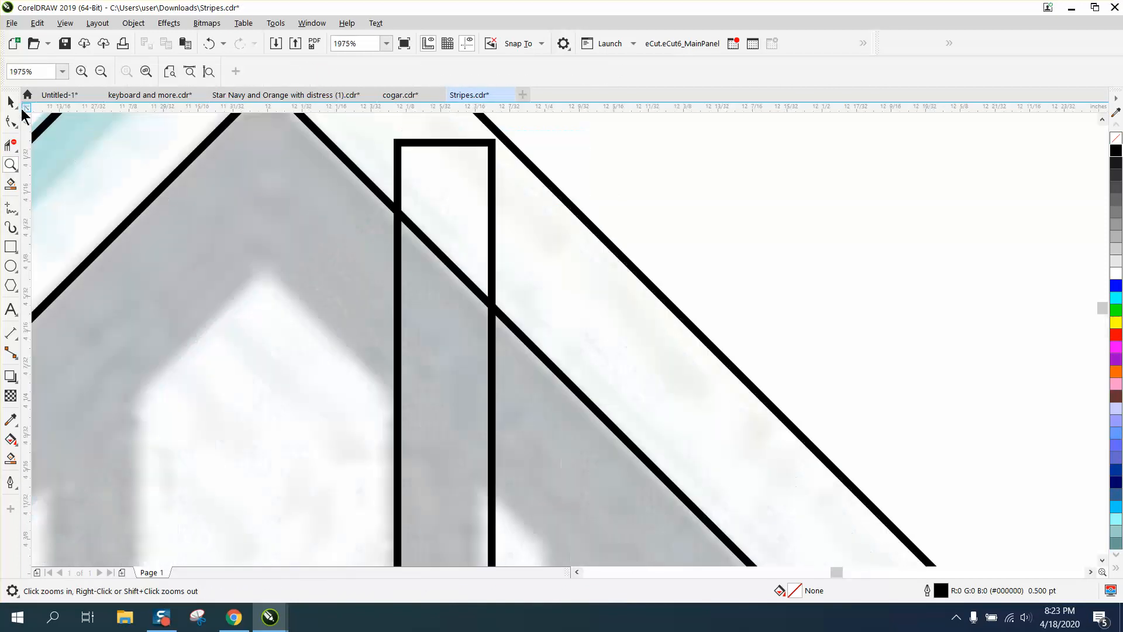
{"action": "left_click", "coordinate": [9, 102]}
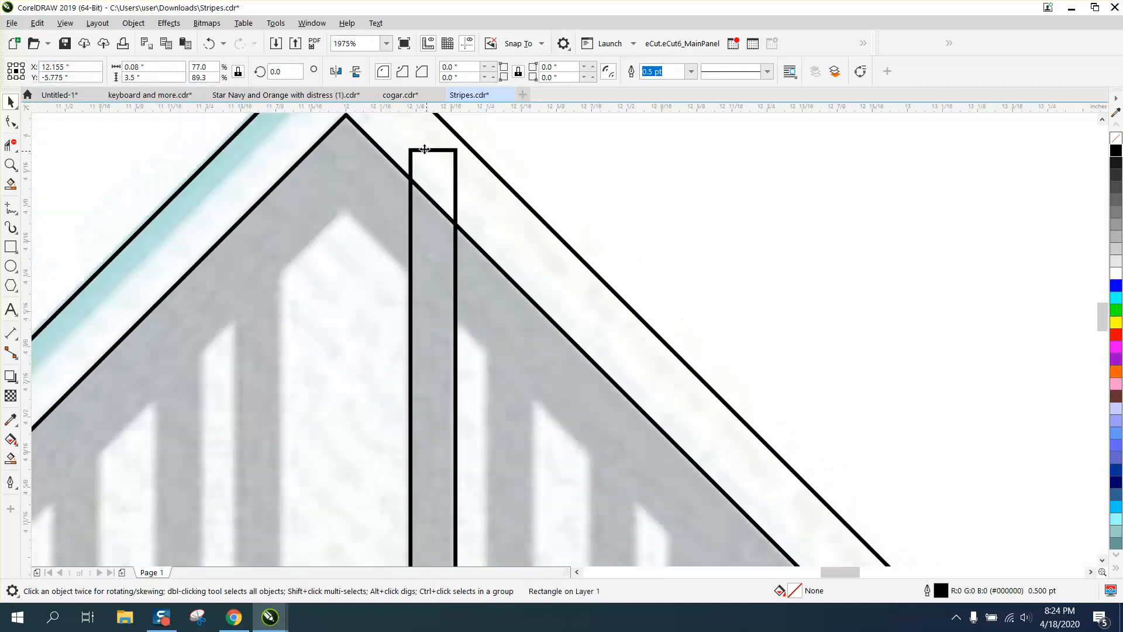
{"action": "type", "text": "125"}
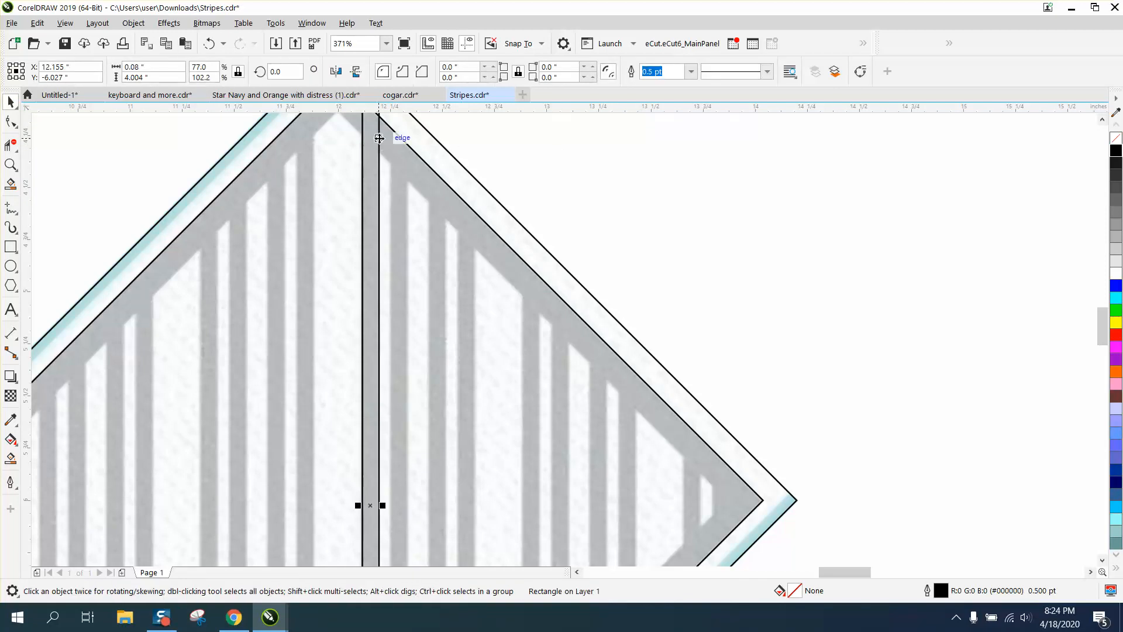
{"action": "mouse_move", "coordinate": [372, 505]}
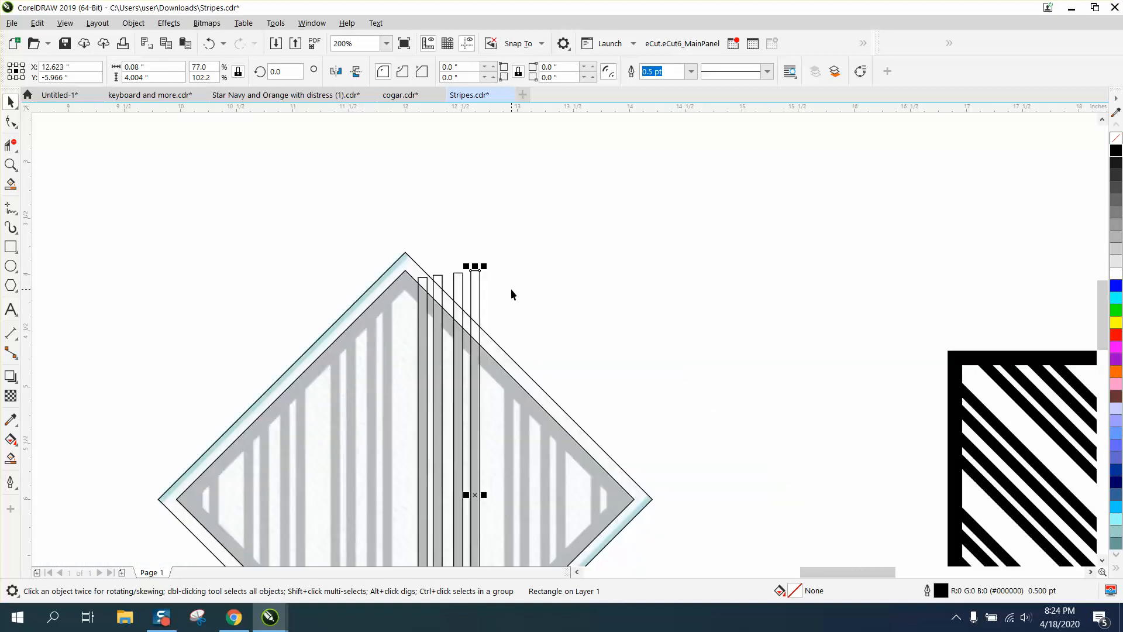
{"action": "mouse_move", "coordinate": [463, 290]}
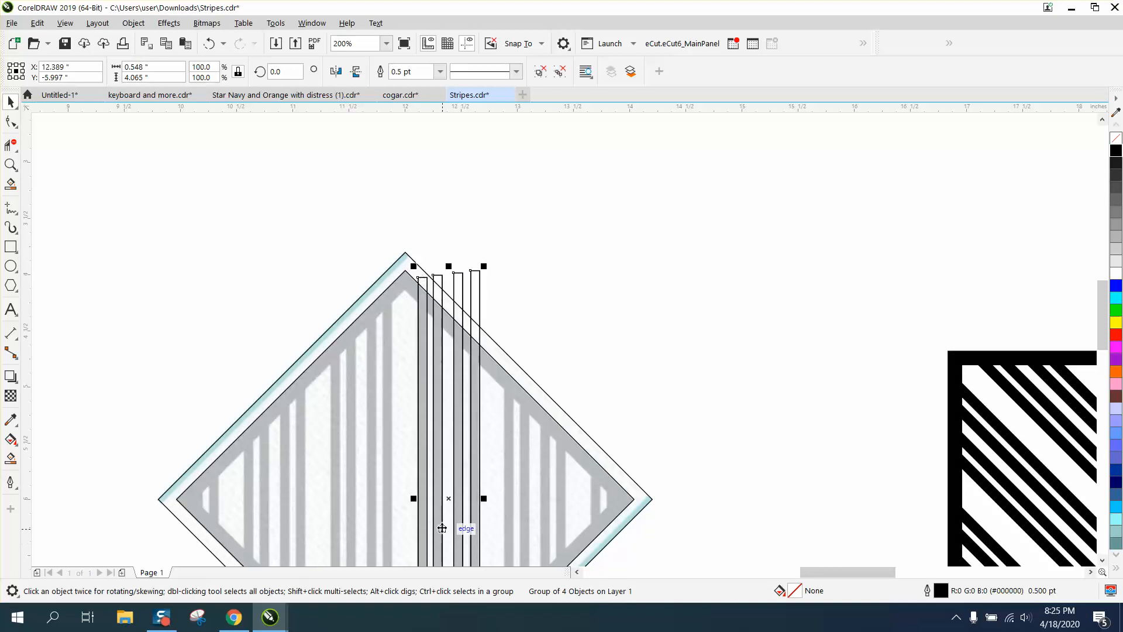
Drag copies of the four-rectangle group left and right until bars cover the whole diamond
{"action": "left_click_drag", "start_coordinate": [442, 529], "coordinate": [387, 499]}
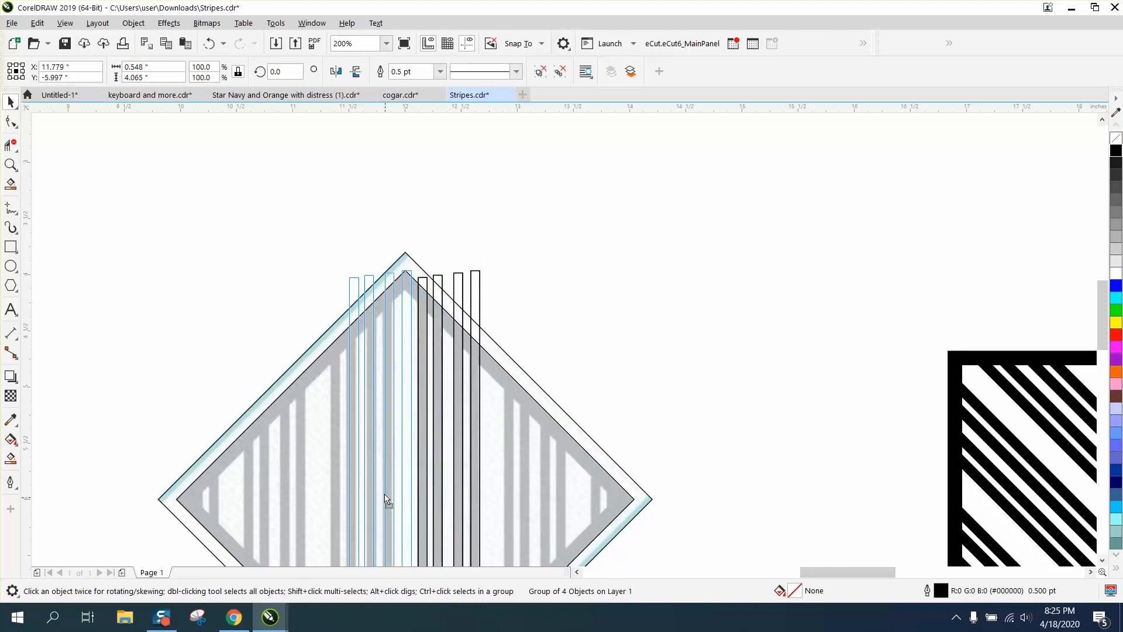
{"action": "left_click_drag", "start_coordinate": [387, 499], "coordinate": [367, 497]}
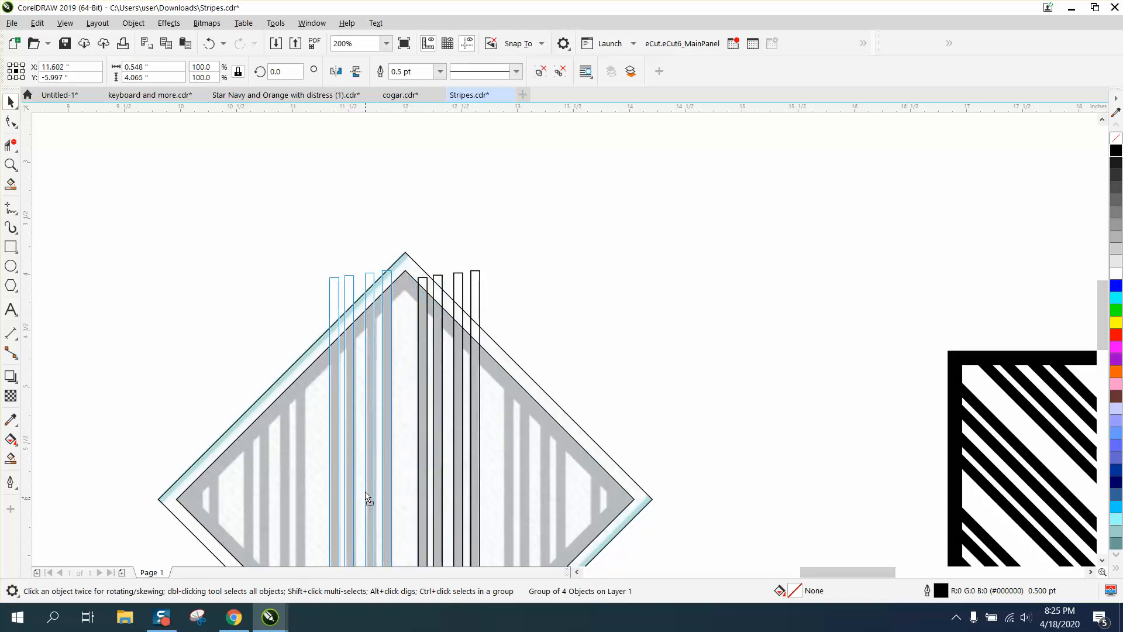
{"action": "left_click", "coordinate": [363, 496]}
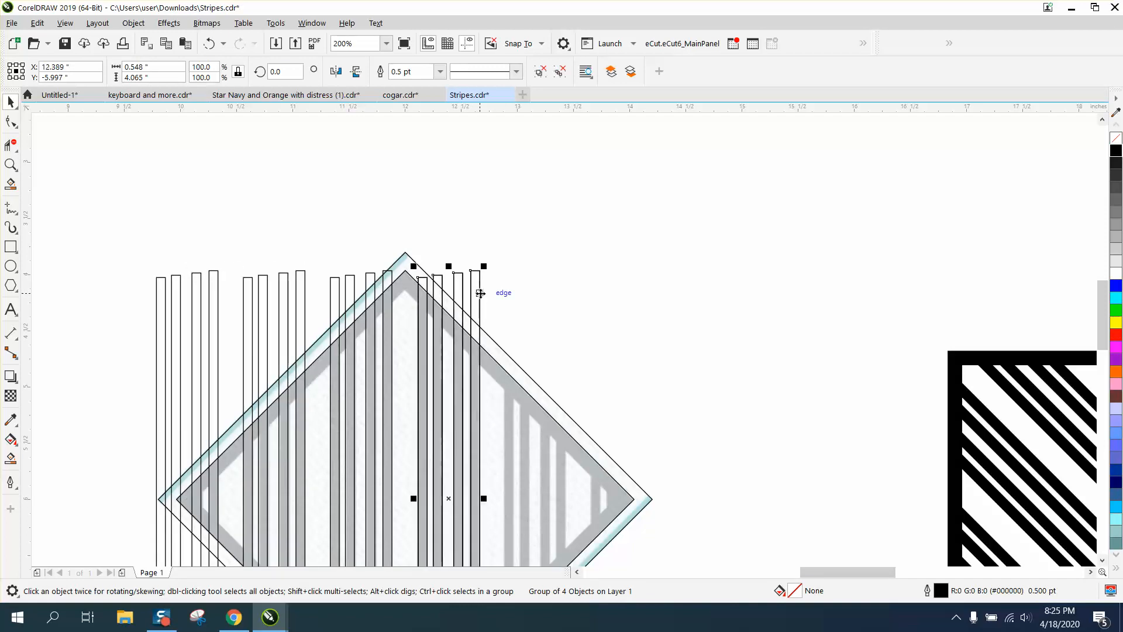
{"action": "left_click_drag", "start_coordinate": [484, 293], "coordinate": [527, 503]}
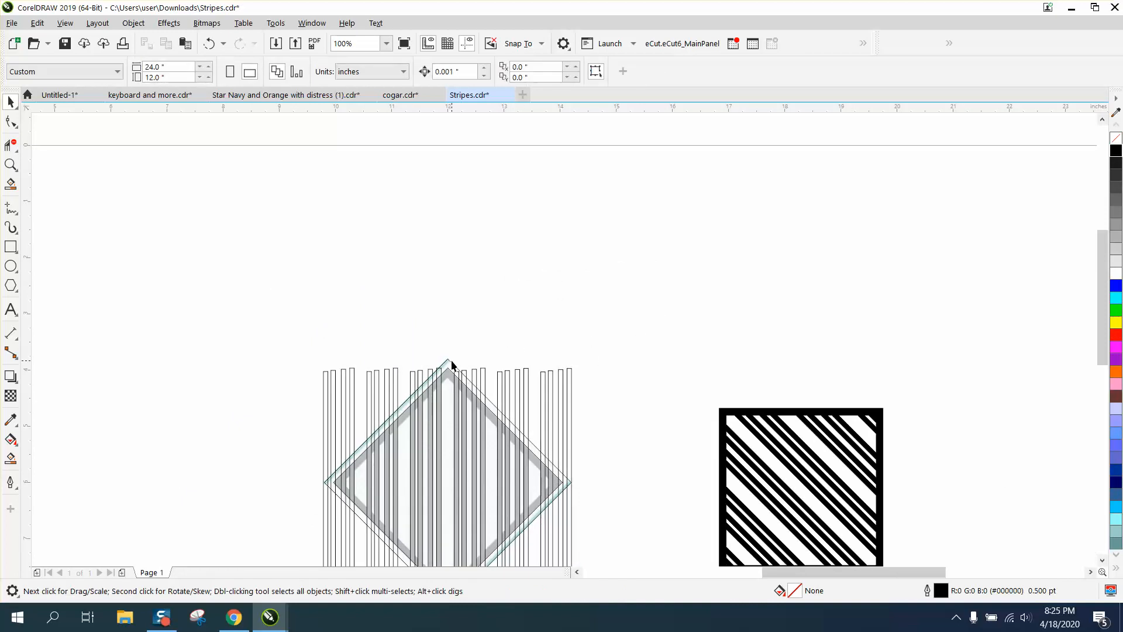
Intersect the vertical bars with the diamond frame into one striped diamond curve
{"action": "left_click", "coordinate": [449, 365]}
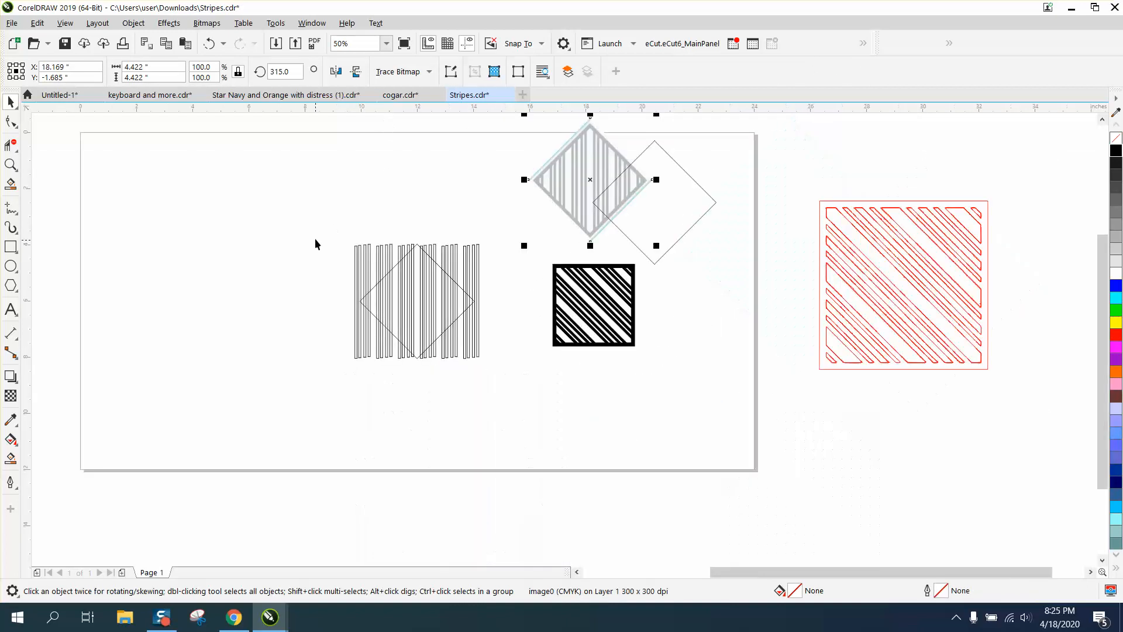
{"action": "left_click", "coordinate": [416, 301]}
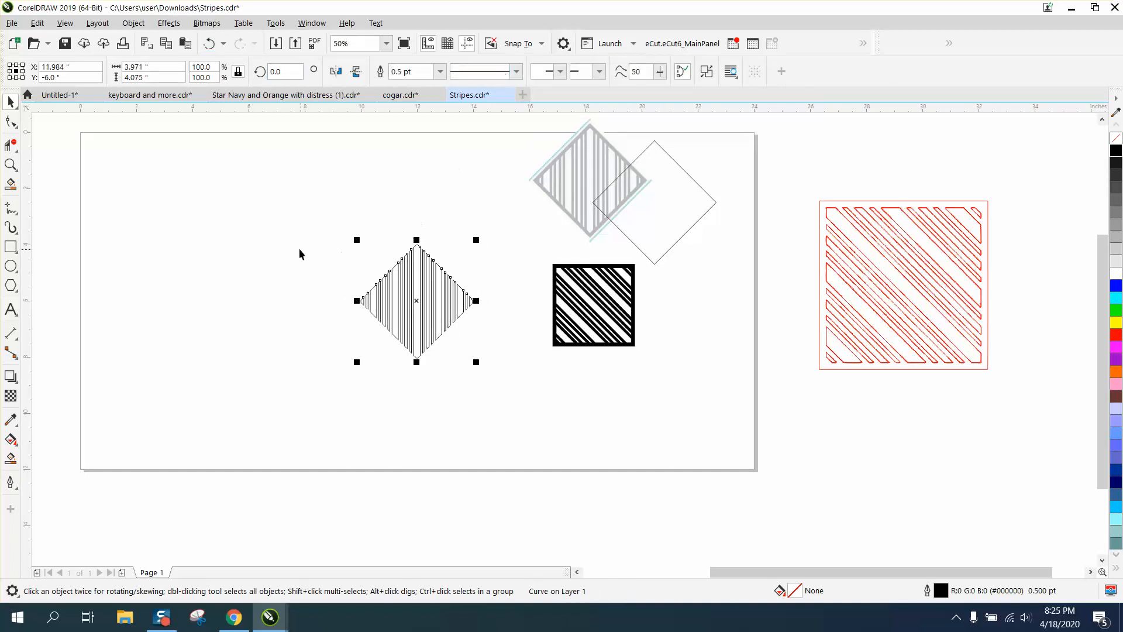
{"action": "mouse_move", "coordinate": [624, 240]}
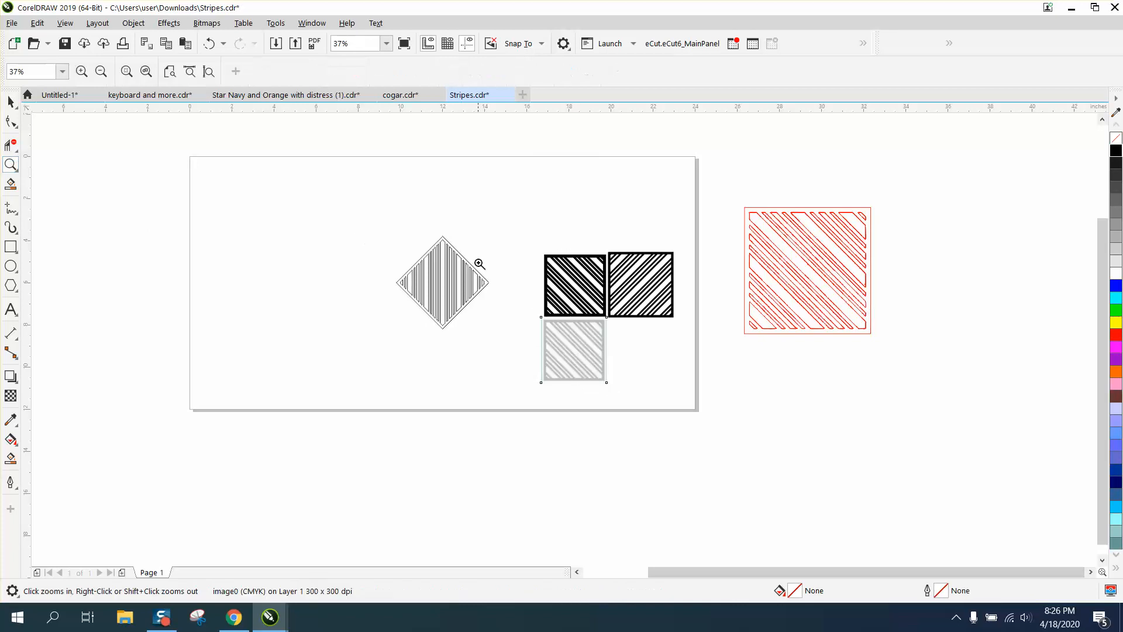
Remove the striped square group's fill and give it a red outline for cutting
{"action": "left_click", "coordinate": [479, 264]}
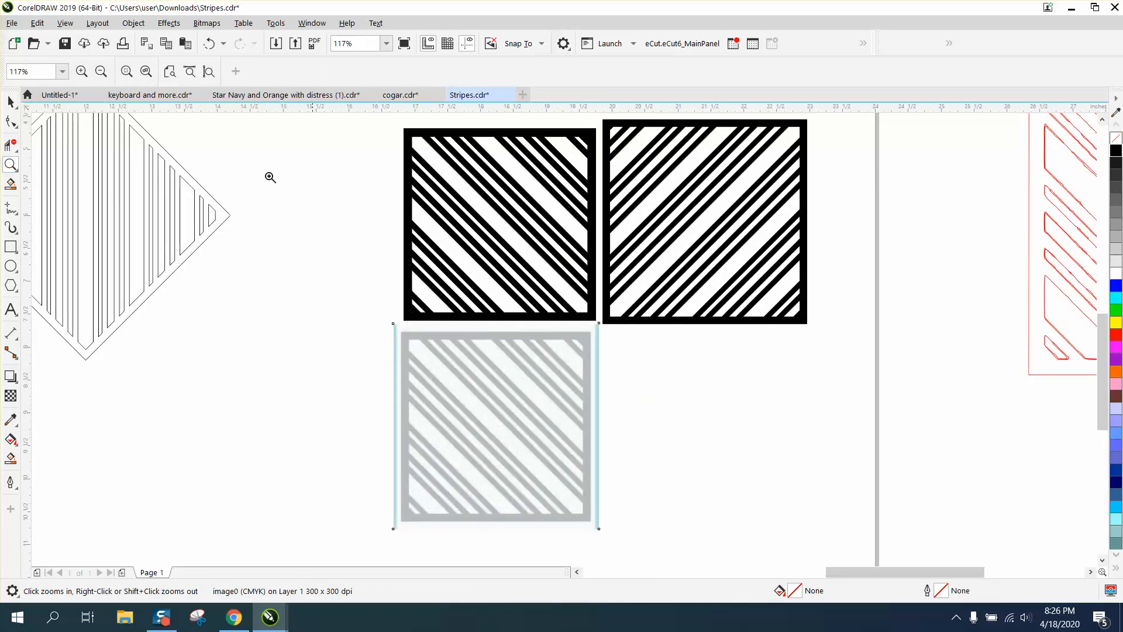
{"action": "left_click", "coordinate": [495, 425]}
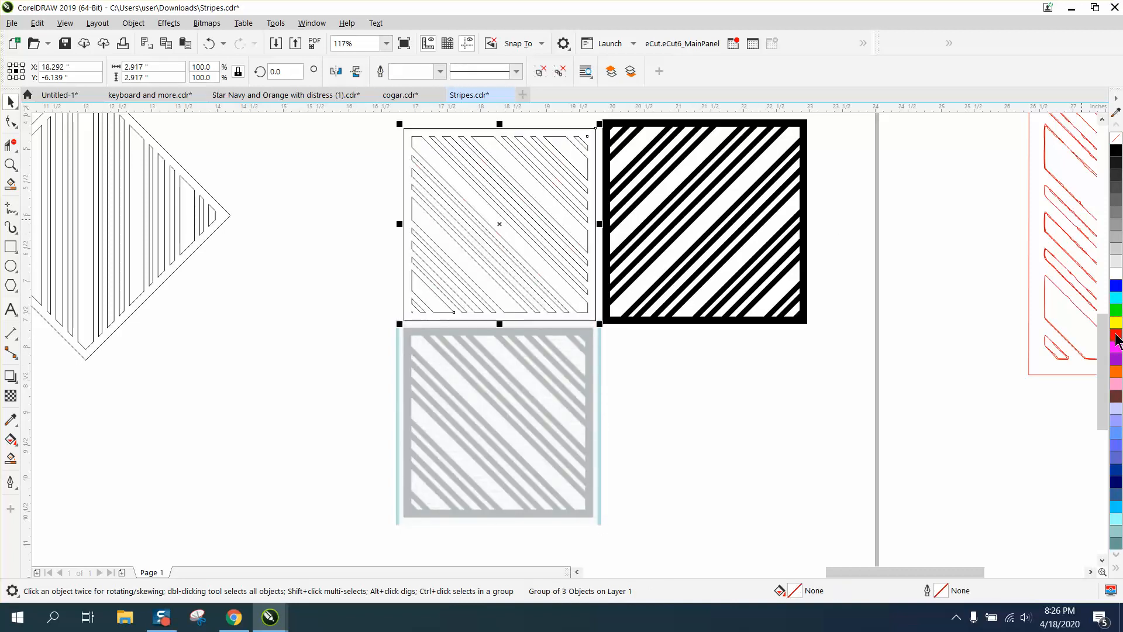
{"action": "left_click", "coordinate": [1116, 334]}
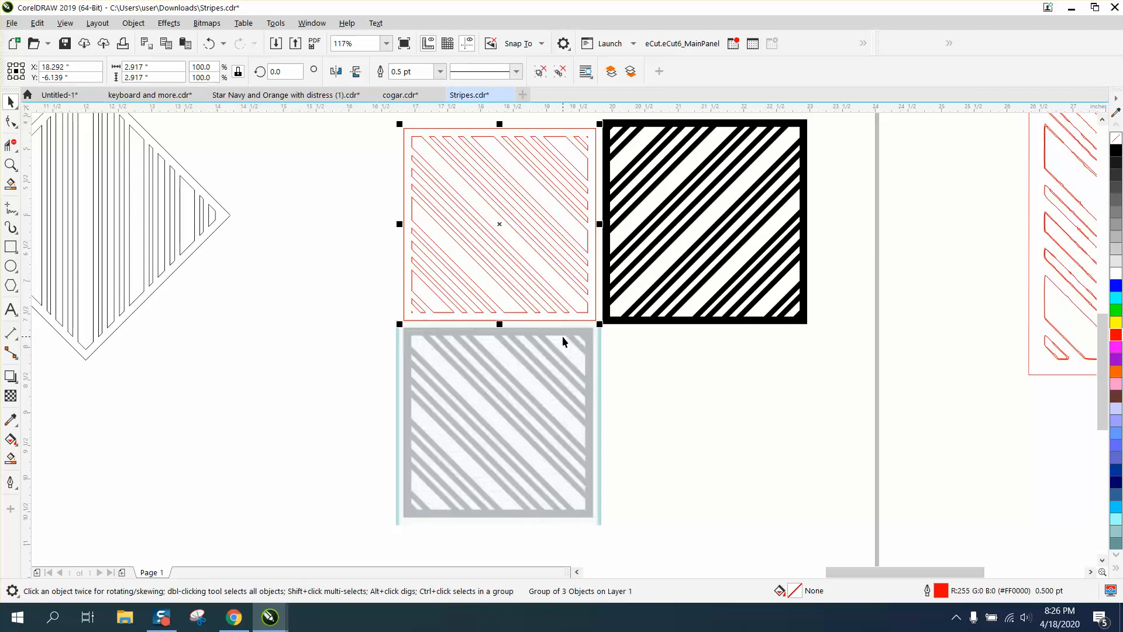
{"action": "mouse_move", "coordinate": [394, 320]}
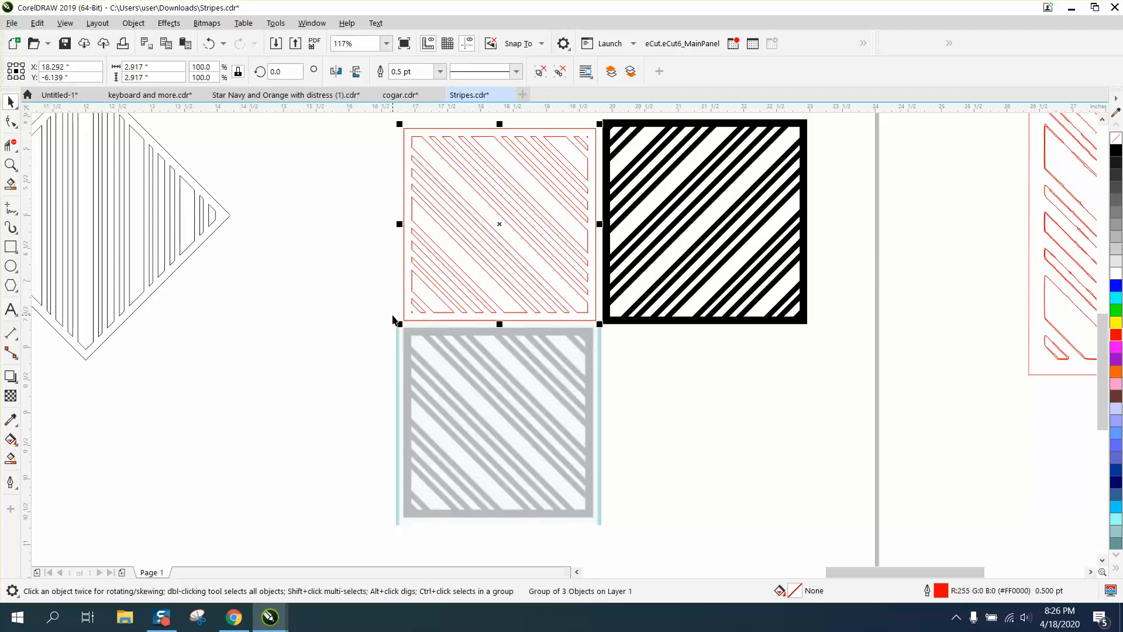